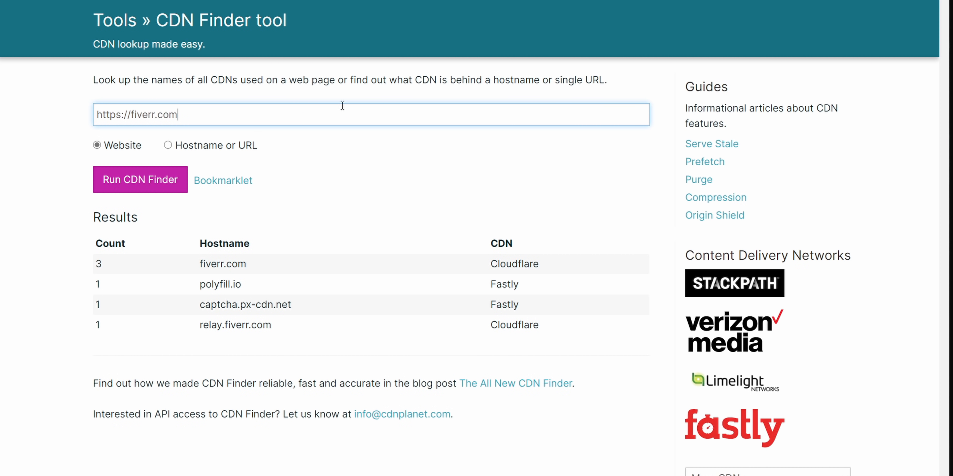
- Ping fiverr.com, resolving to 104.16.154.71 with all 4 replies and 0% loss
double_click(514, 263)
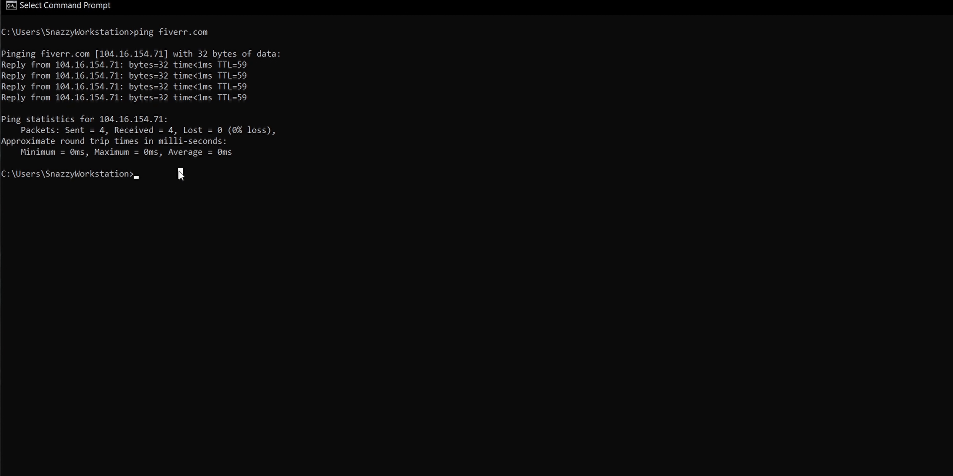
- Run tracert 104.16.154.71 to start tracing the route to fiverr.com's address
text(tracert)
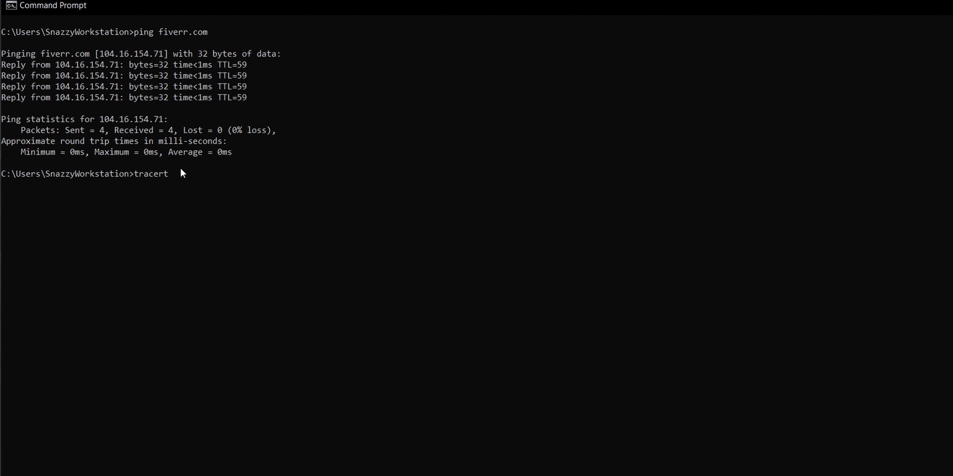
text(104.16.154.71)
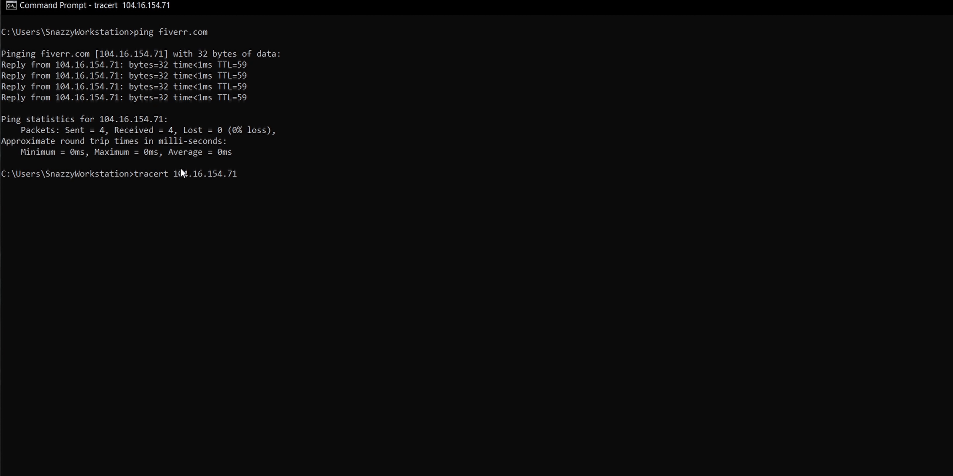
key(enter)
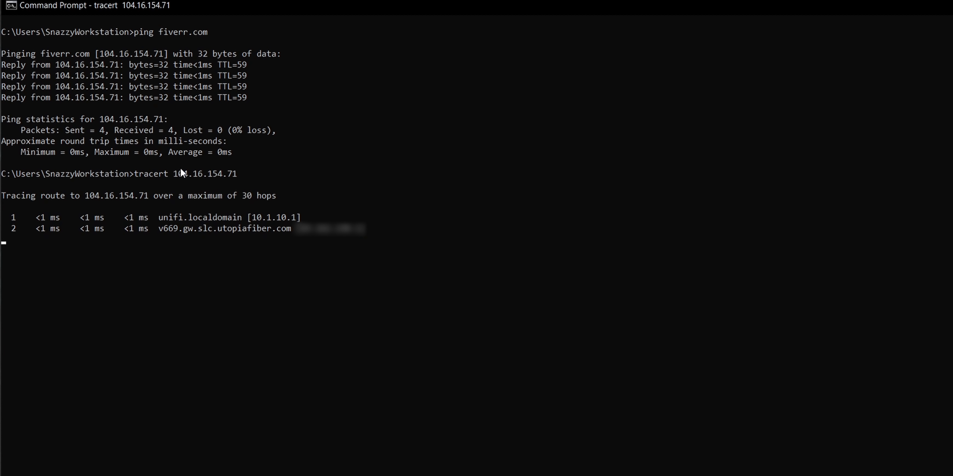